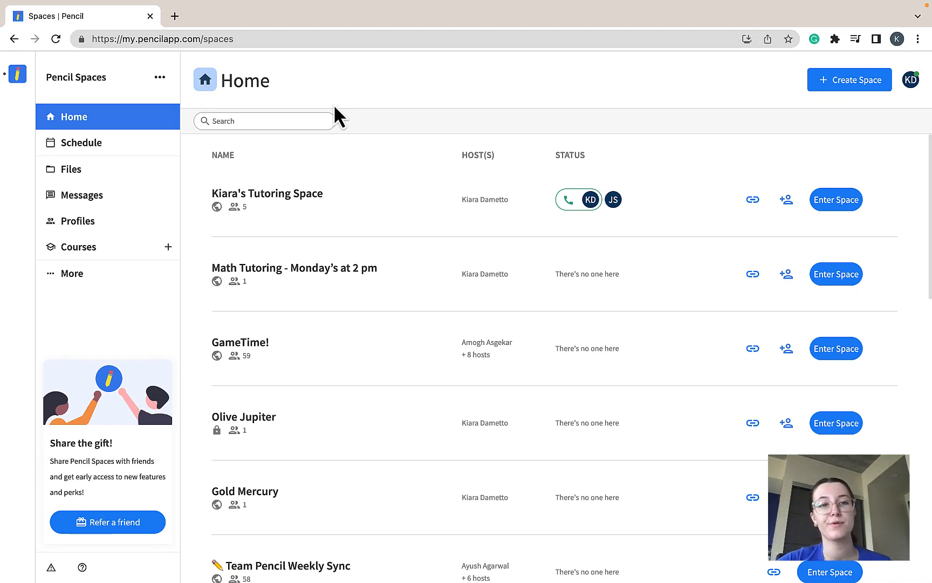
mouse_move(283, 125)
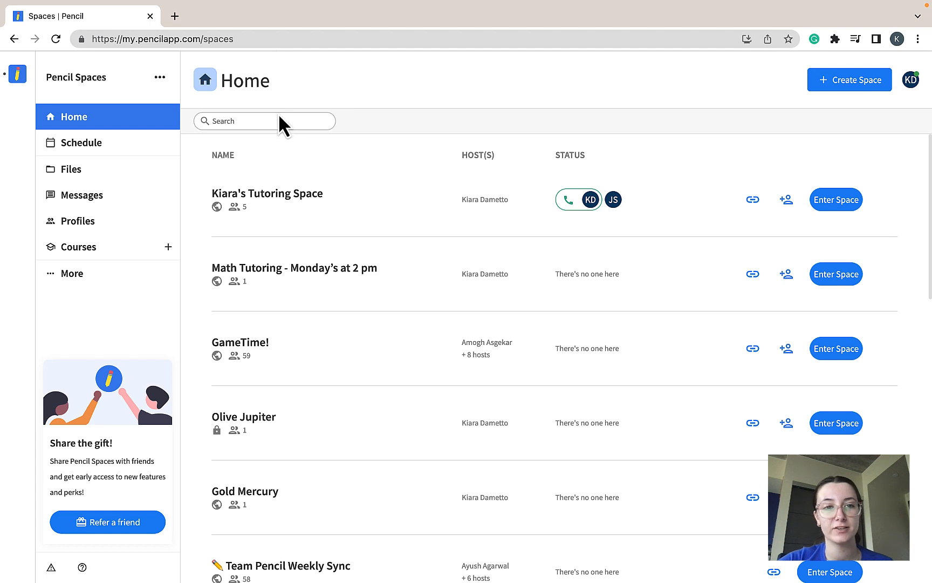
mouse_move(203, 187)
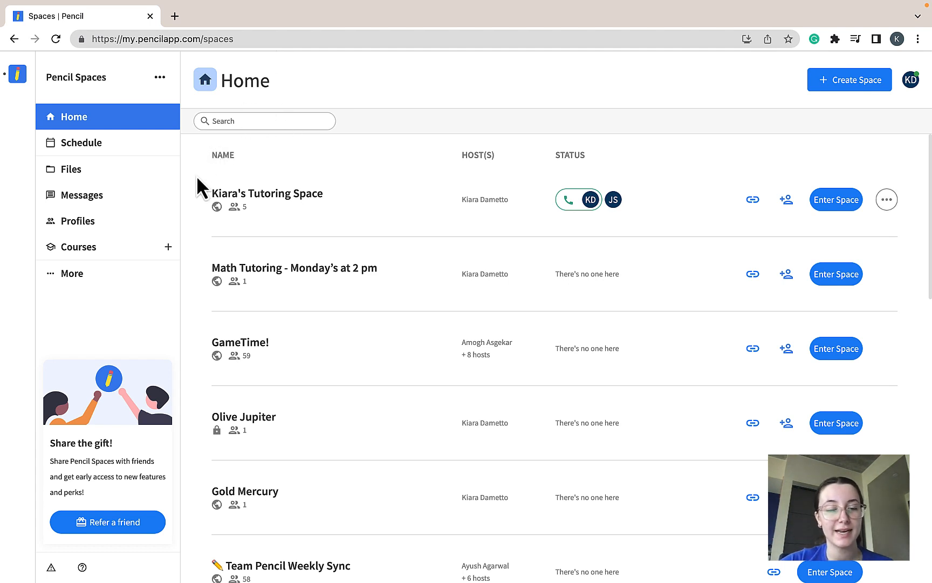
mouse_move(205, 199)
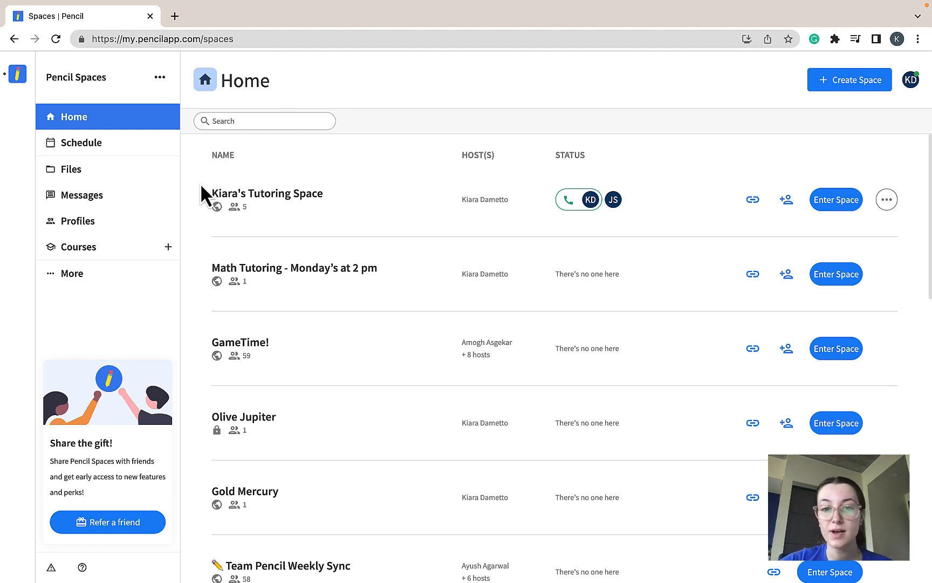
mouse_move(215, 264)
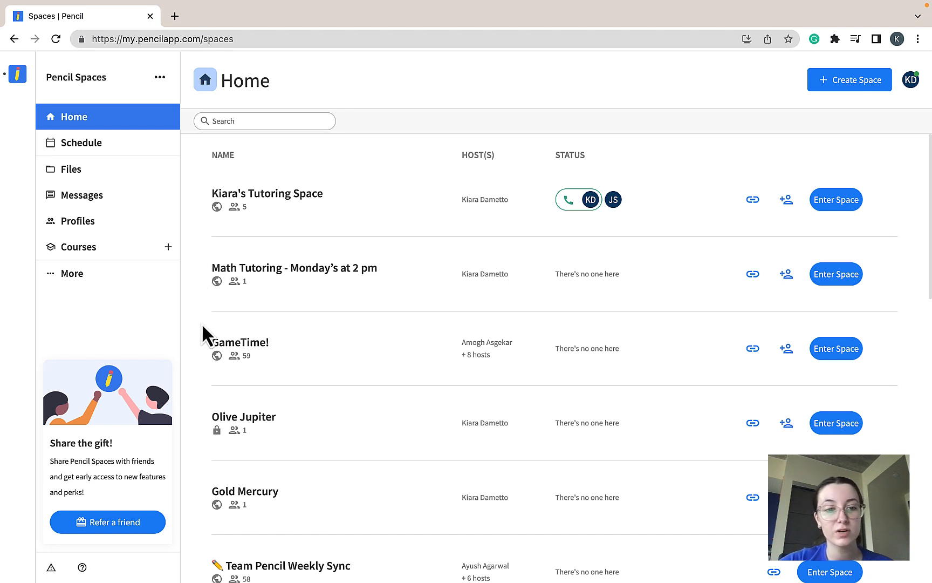
mouse_move(205, 410)
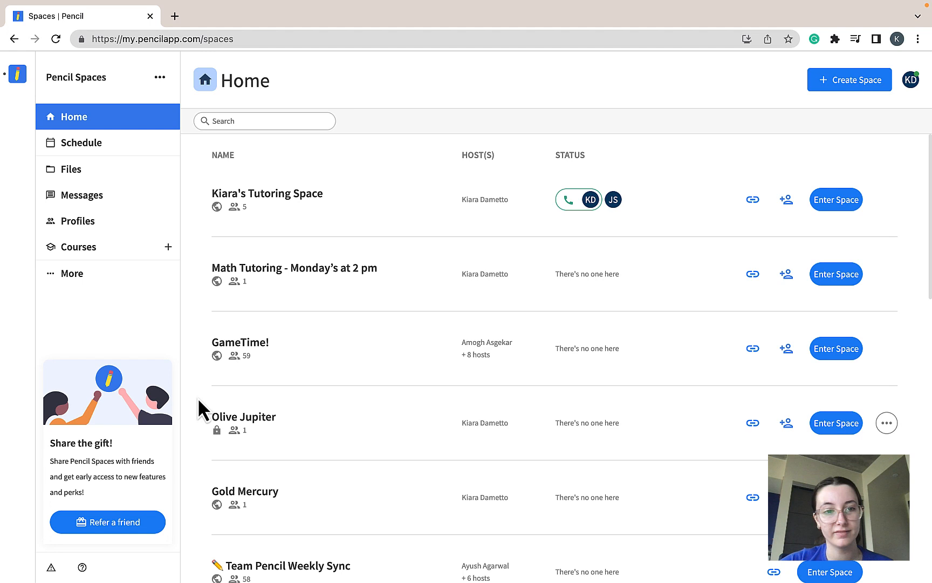
mouse_move(193, 221)
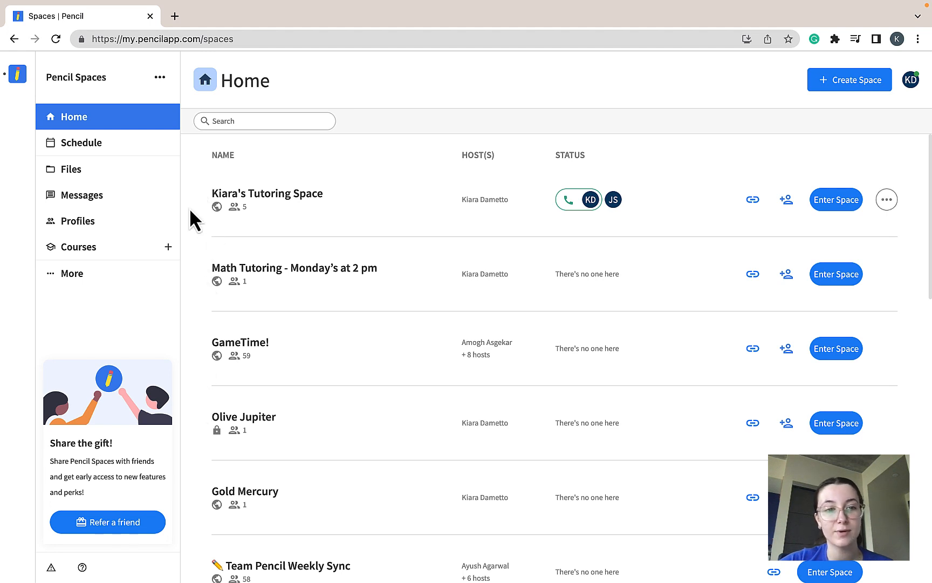
mouse_move(252, 200)
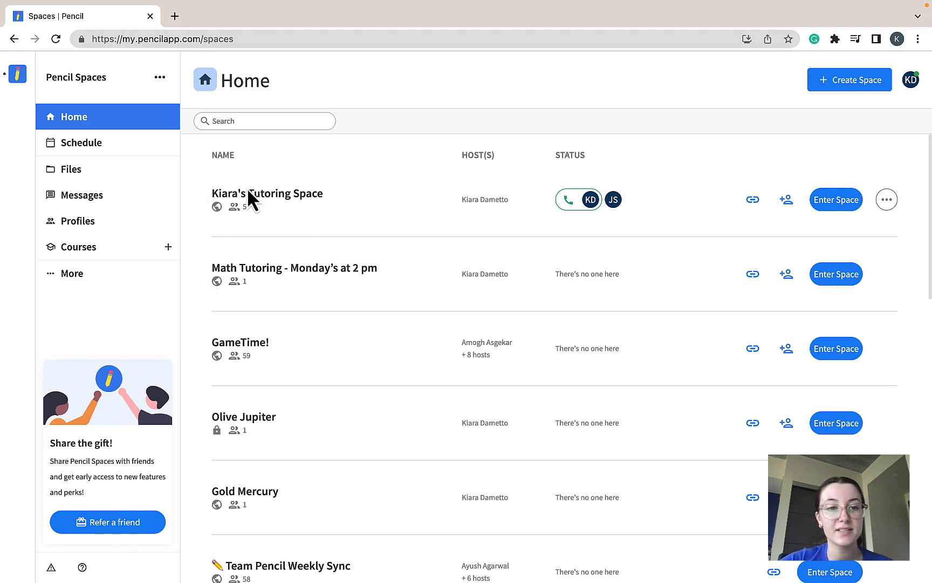
mouse_move(220, 230)
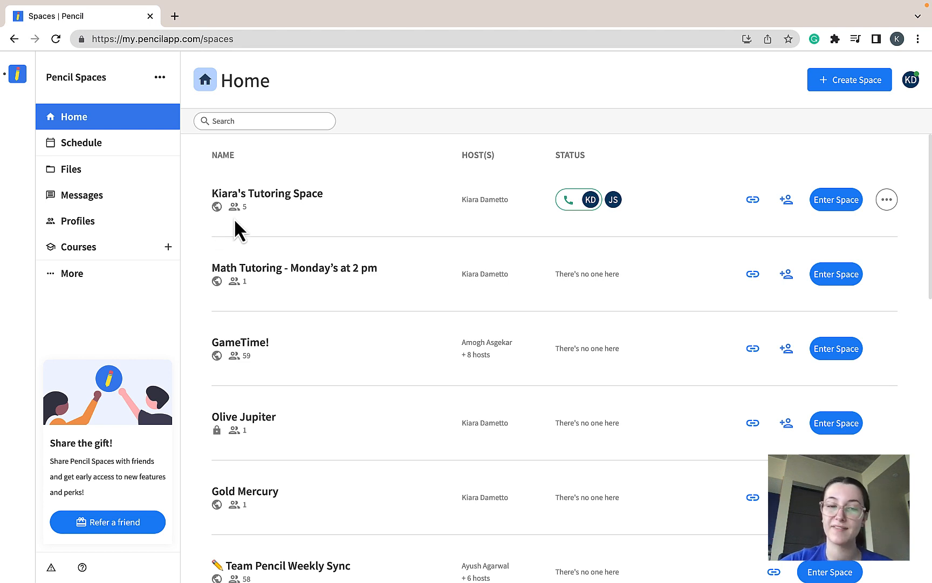
mouse_move(231, 230)
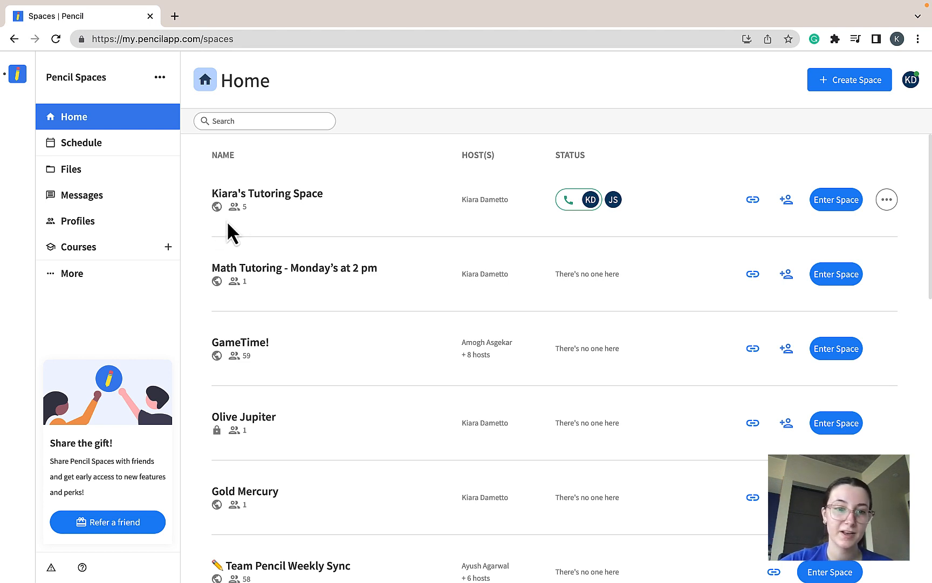
mouse_move(205, 241)
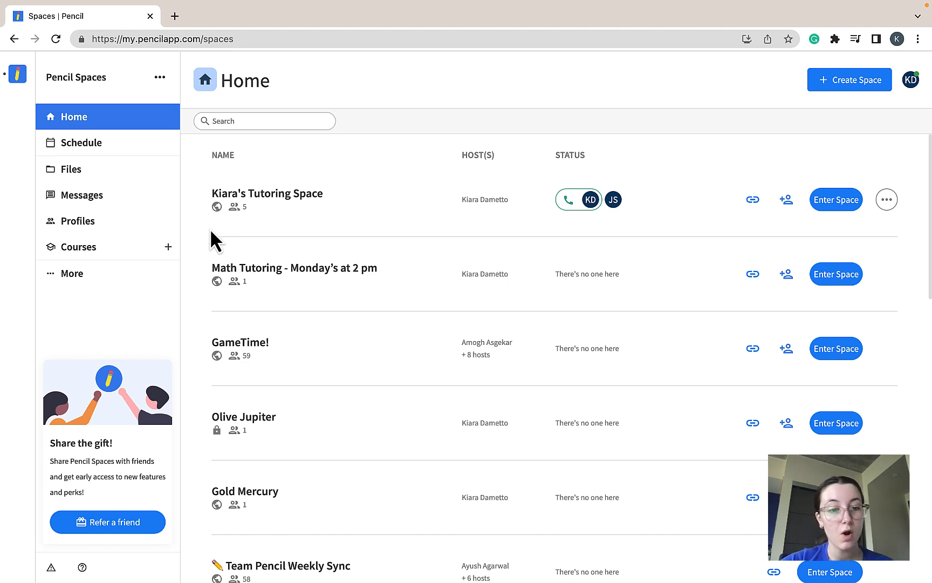
mouse_move(212, 240)
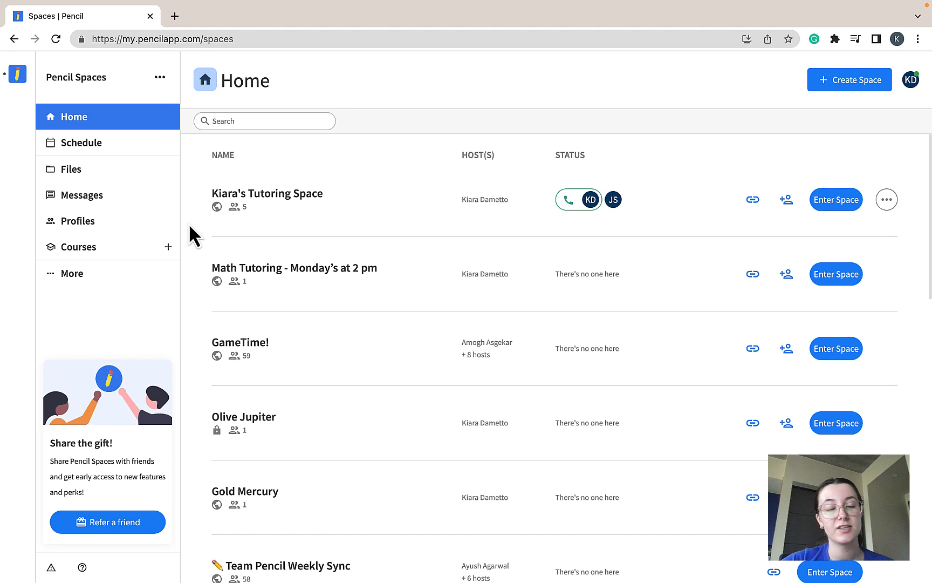
mouse_move(216, 207)
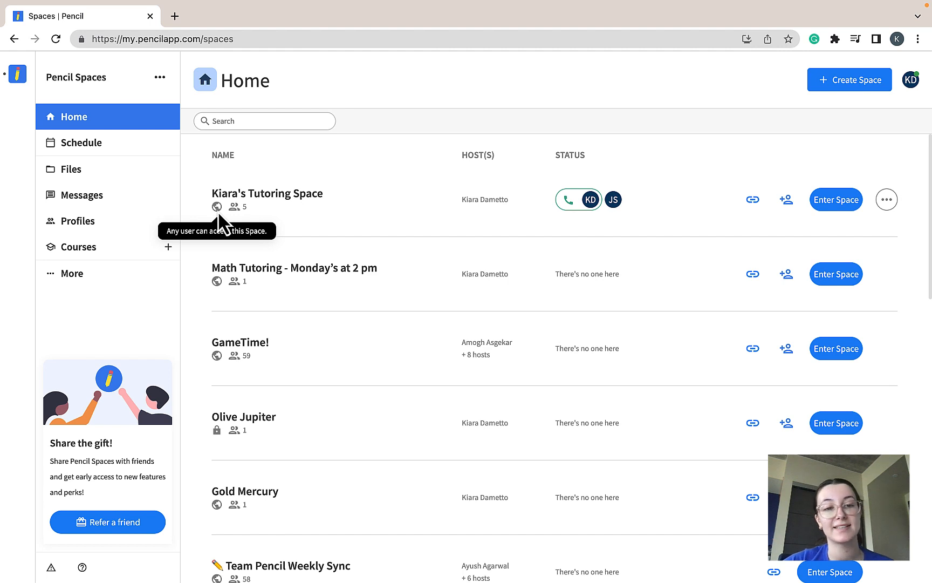
mouse_move(190, 420)
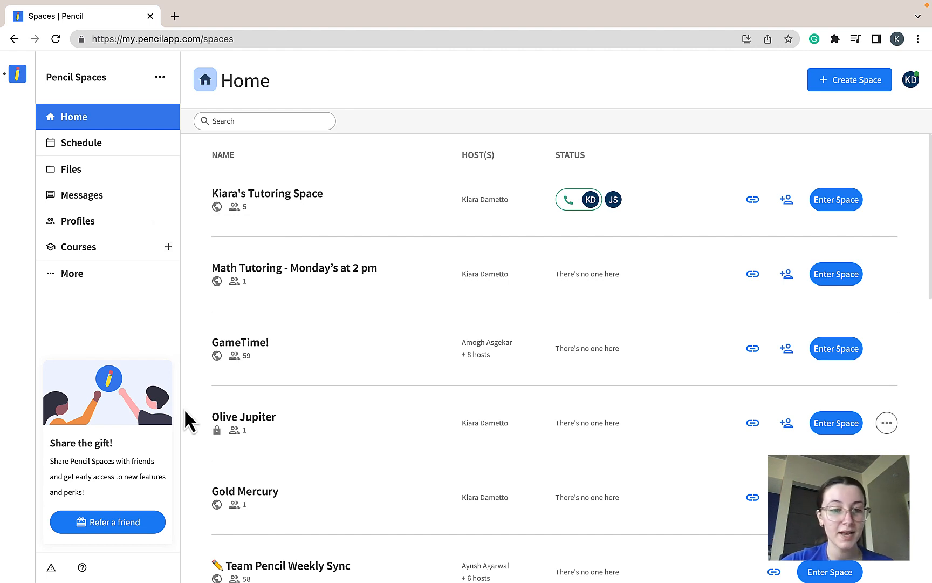
mouse_move(217, 430)
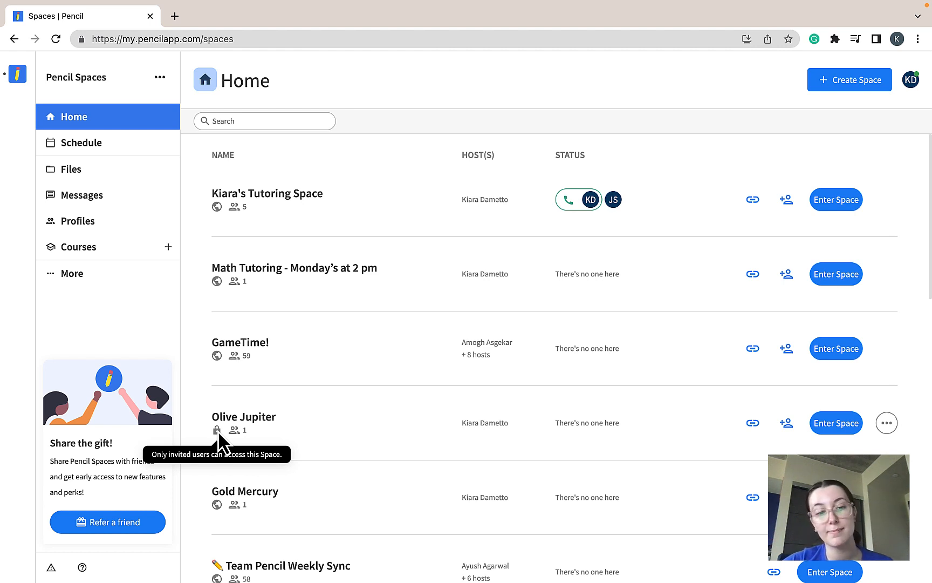
mouse_move(199, 237)
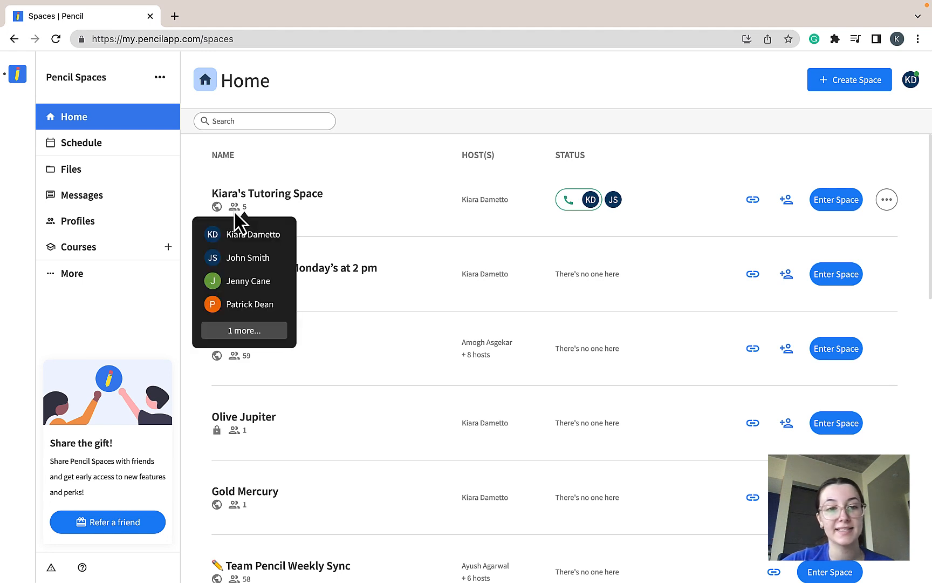
mouse_move(238, 238)
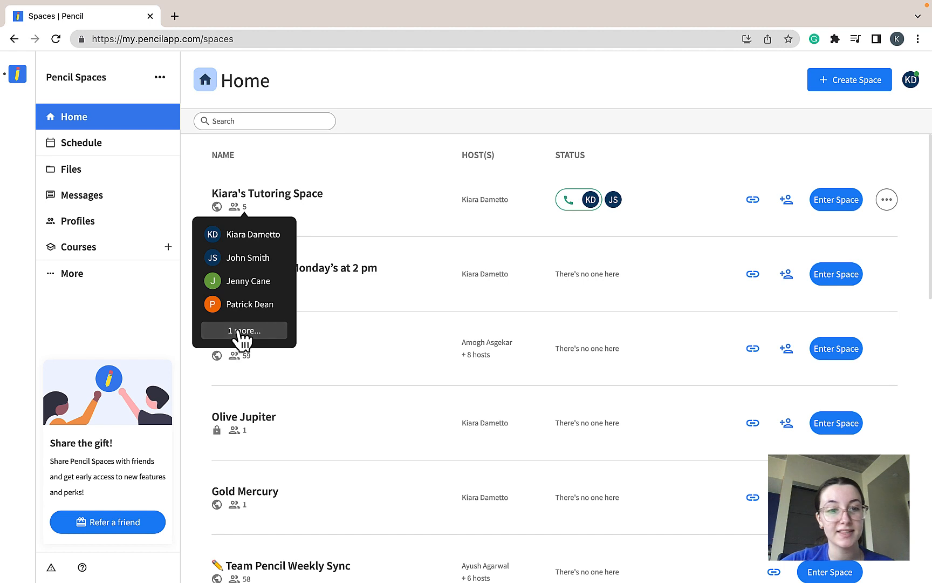
click(244, 330)
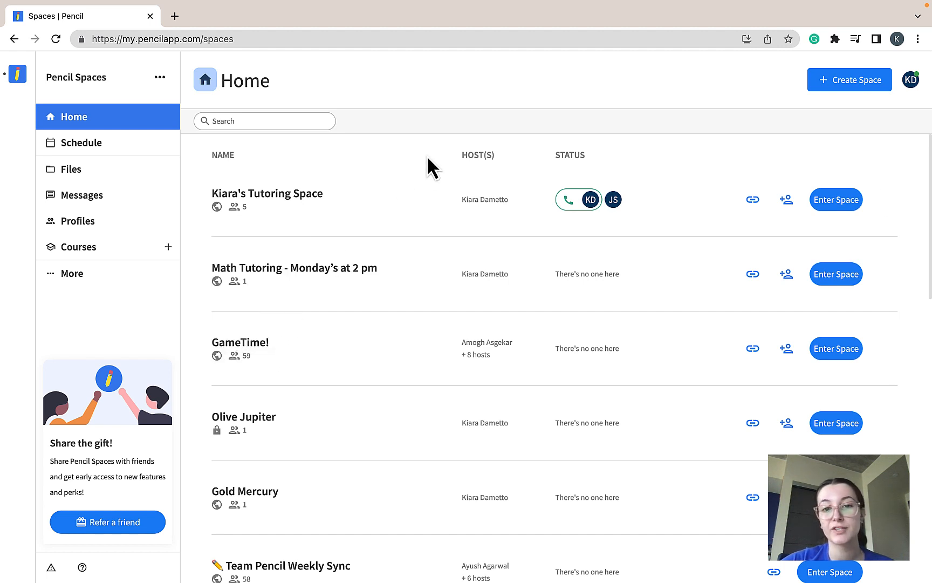
mouse_move(441, 175)
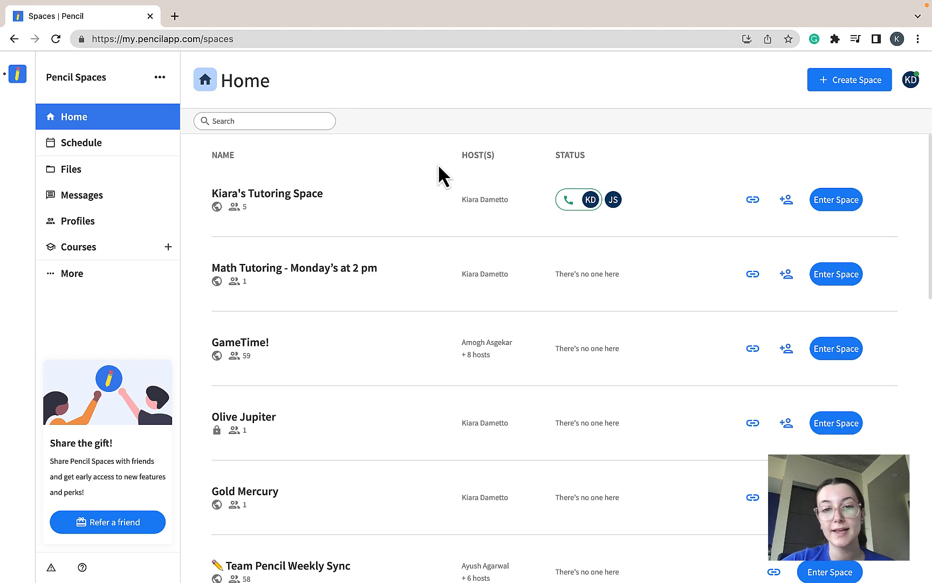
mouse_move(517, 367)
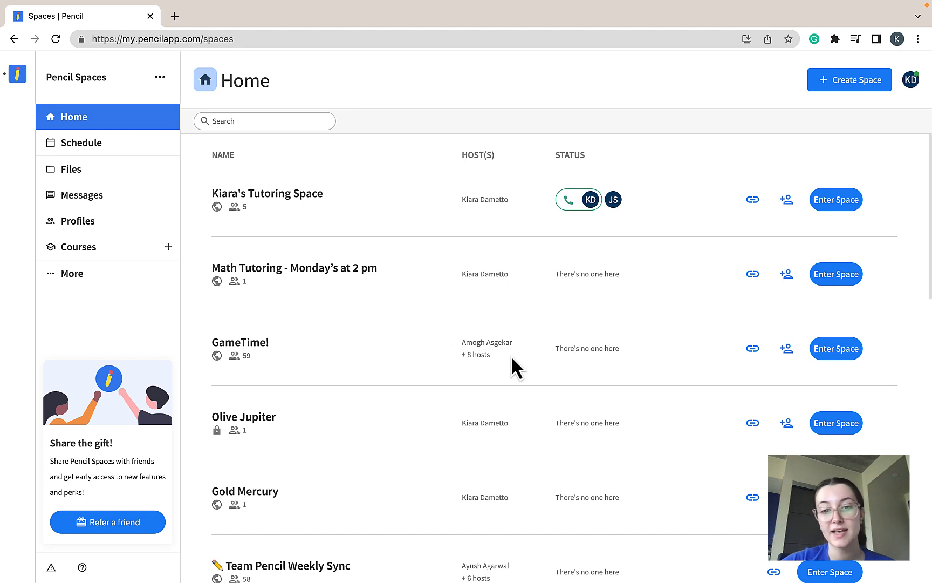
mouse_move(485, 373)
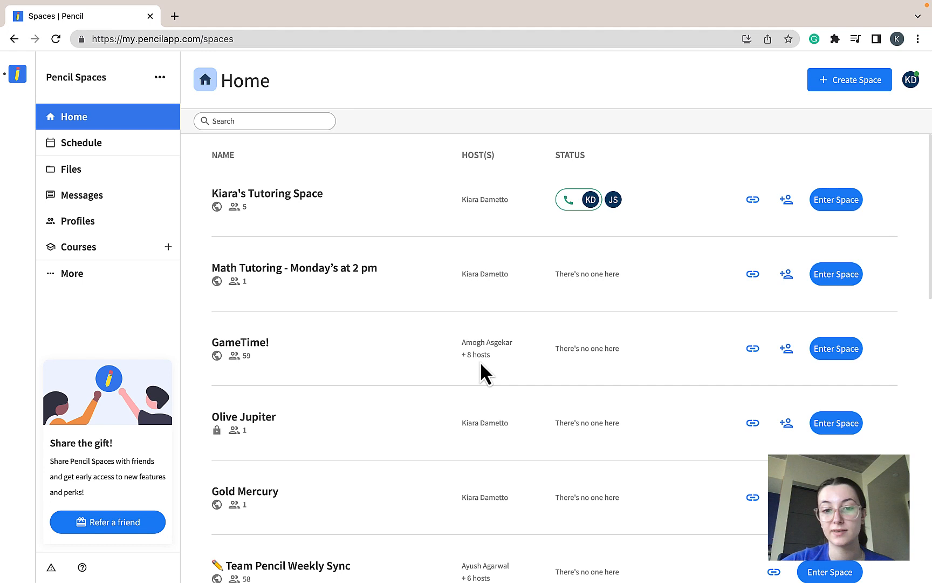
mouse_move(550, 211)
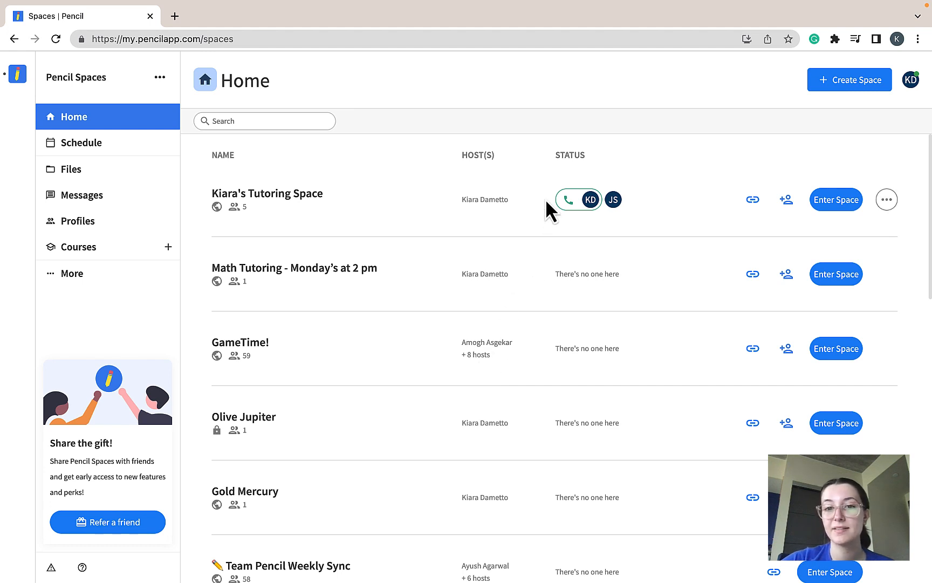
mouse_move(651, 231)
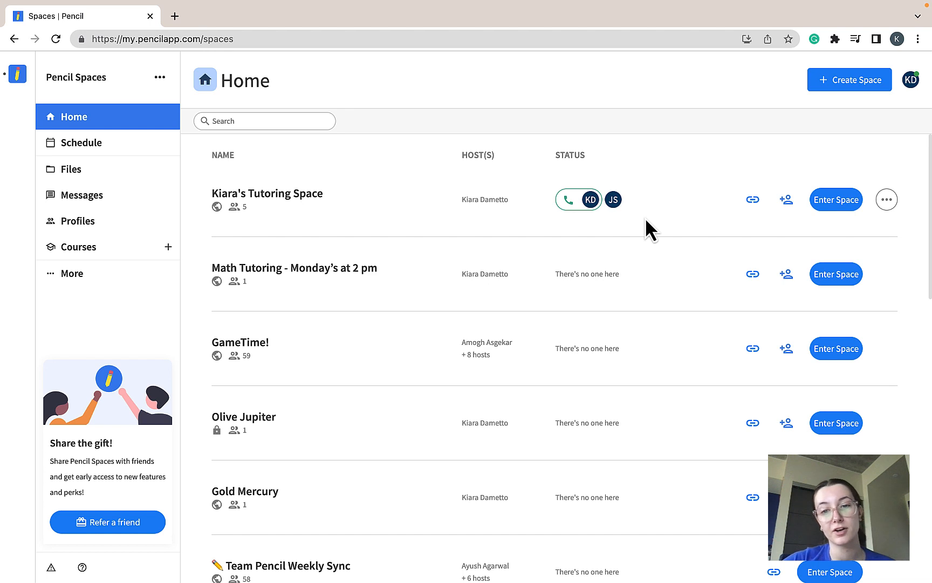
mouse_move(431, 253)
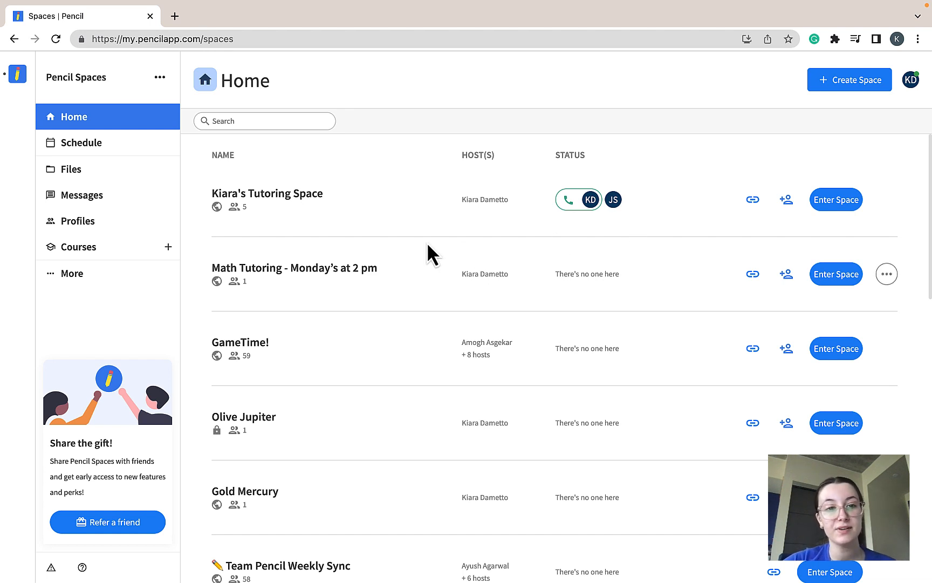
mouse_move(321, 214)
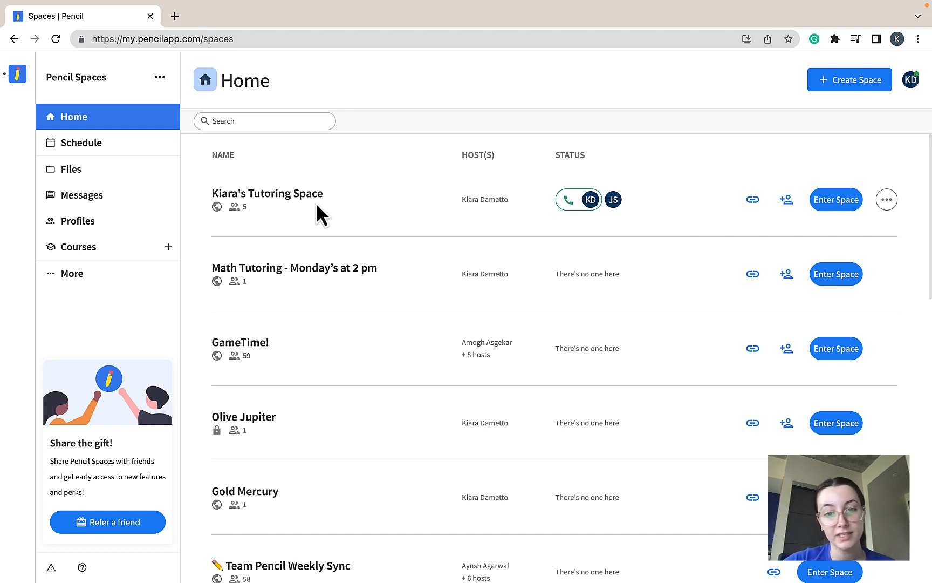
mouse_move(564, 228)
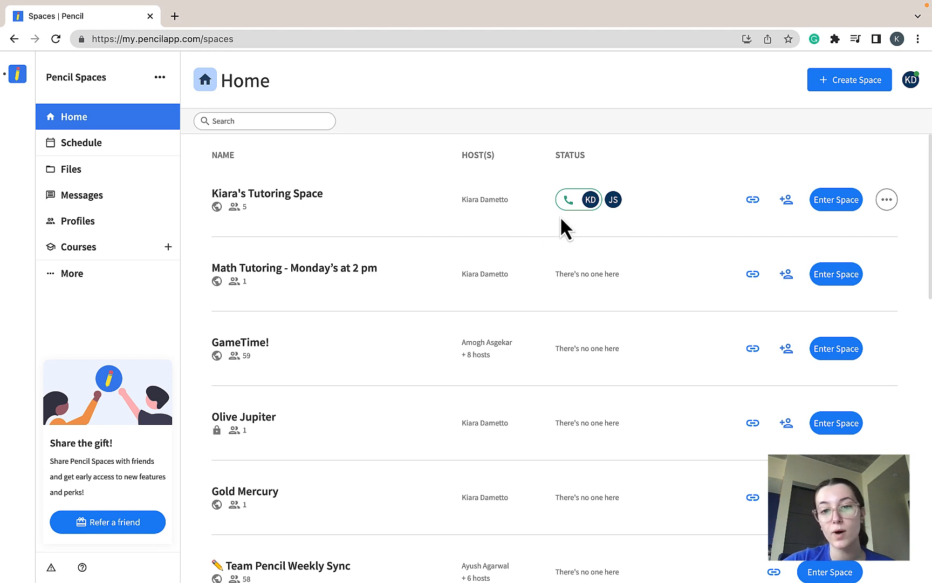
mouse_move(619, 232)
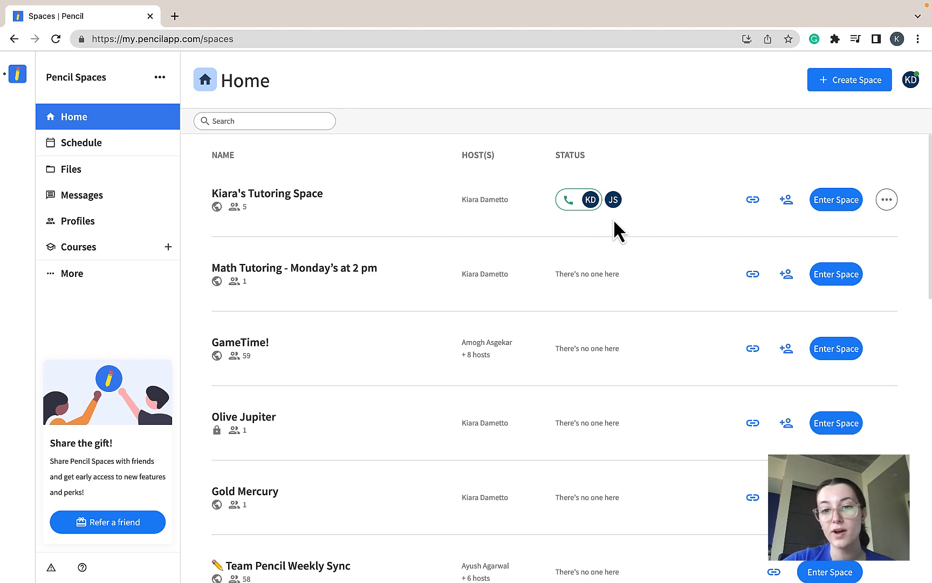
mouse_move(613, 199)
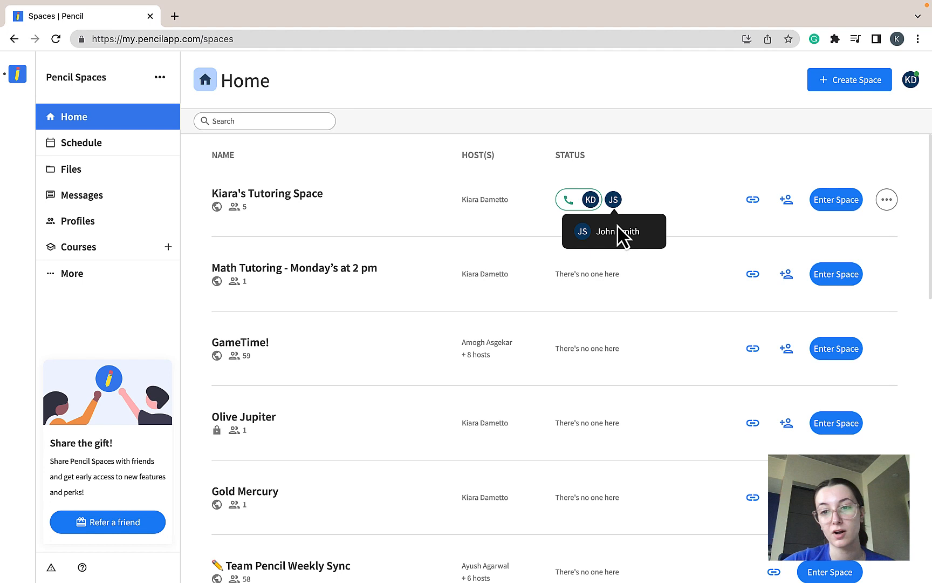
mouse_move(752, 199)
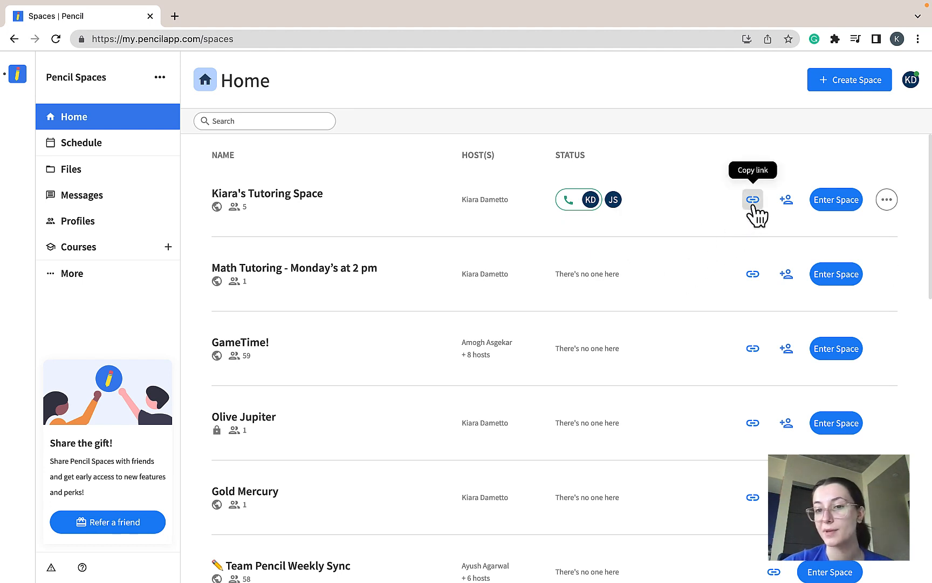
mouse_move(786, 199)
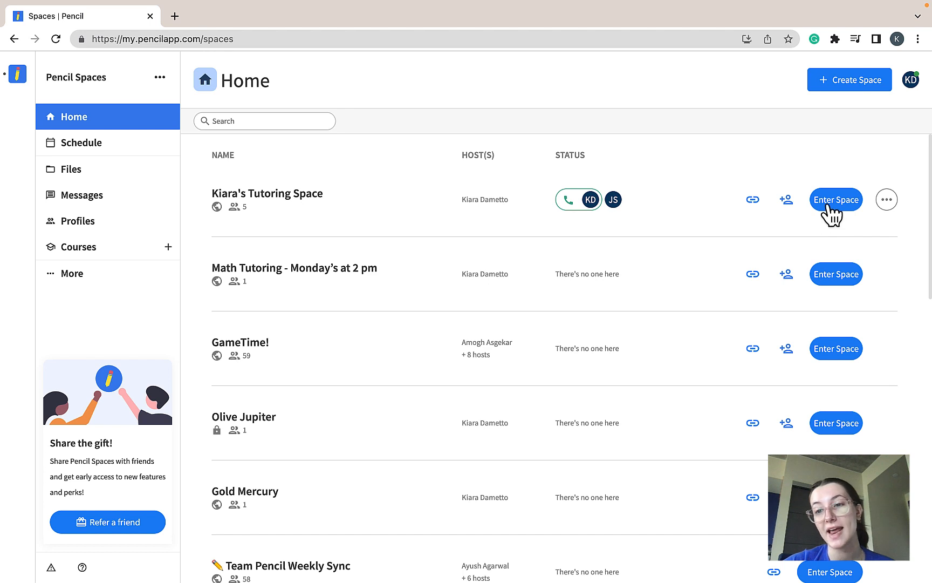
mouse_move(728, 172)
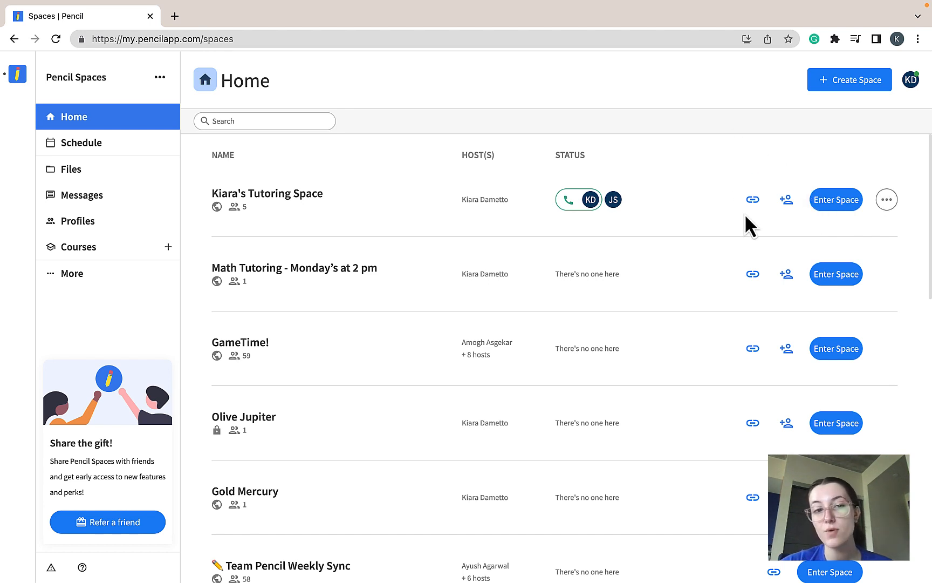
mouse_move(867, 237)
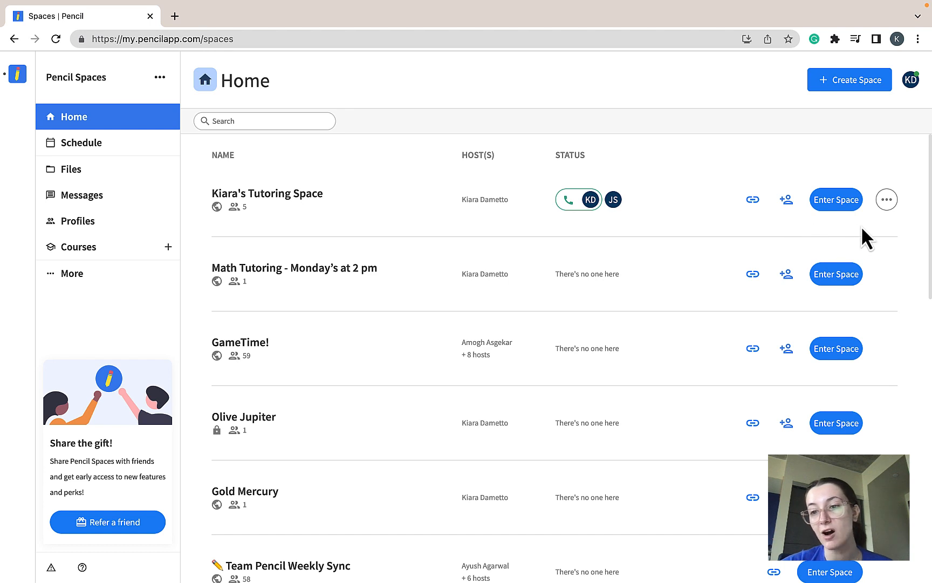
mouse_move(887, 200)
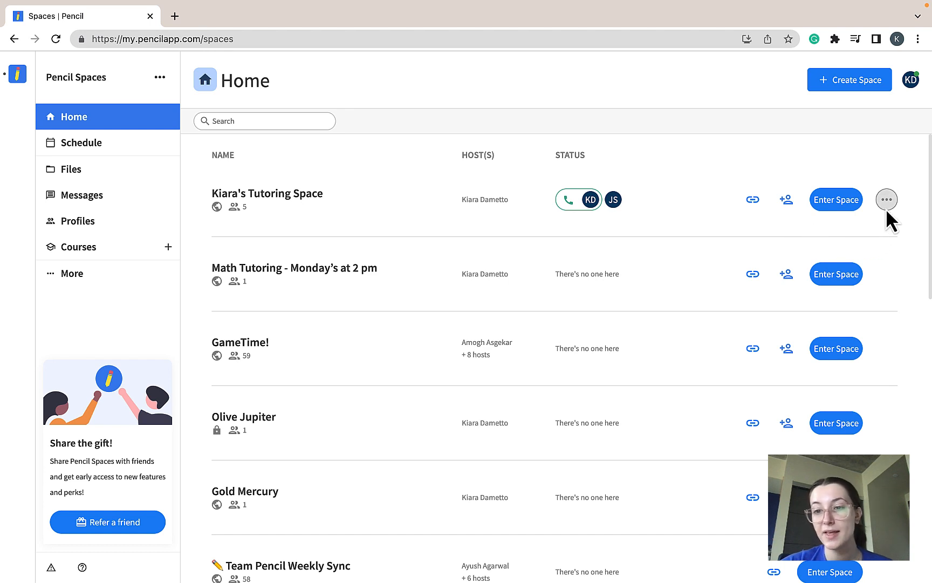
click(887, 199)
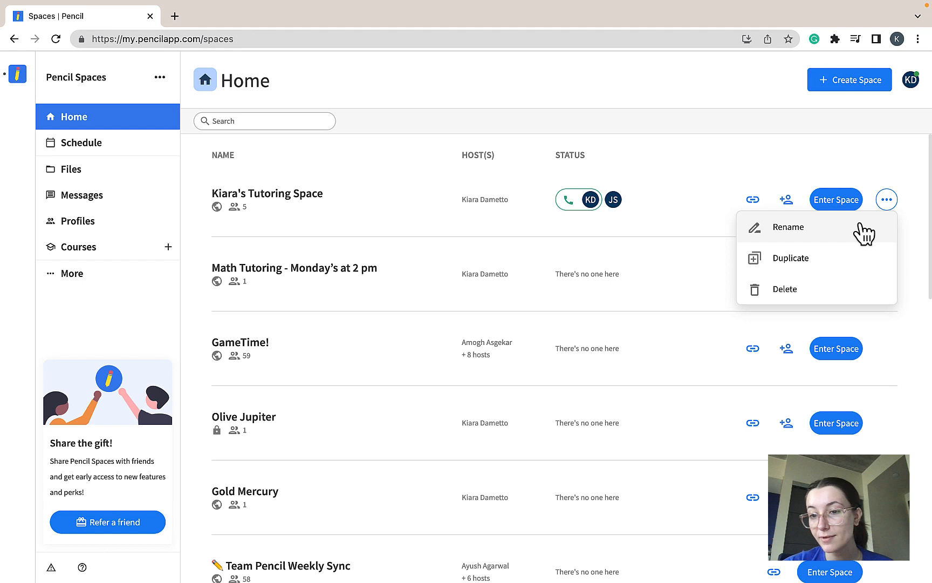
mouse_move(871, 291)
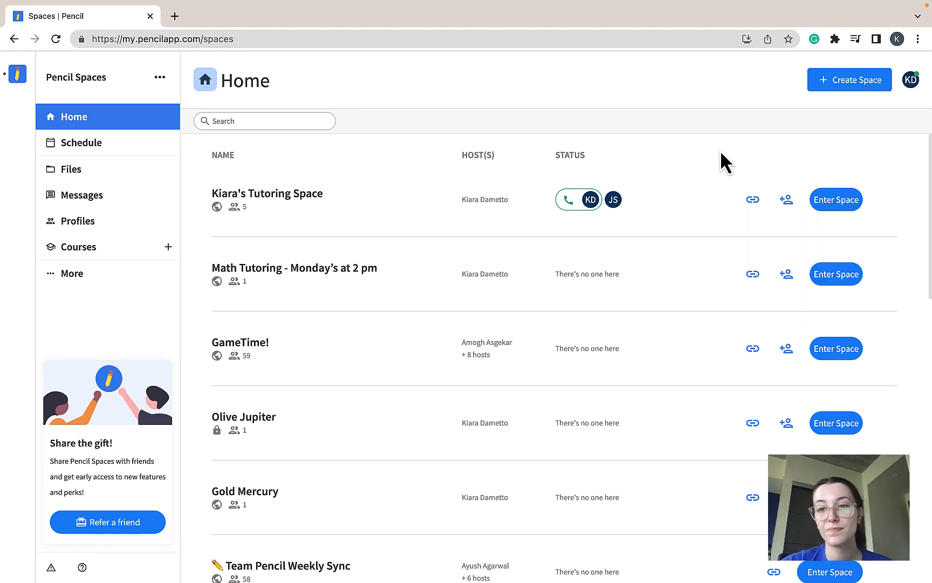
mouse_move(820, 129)
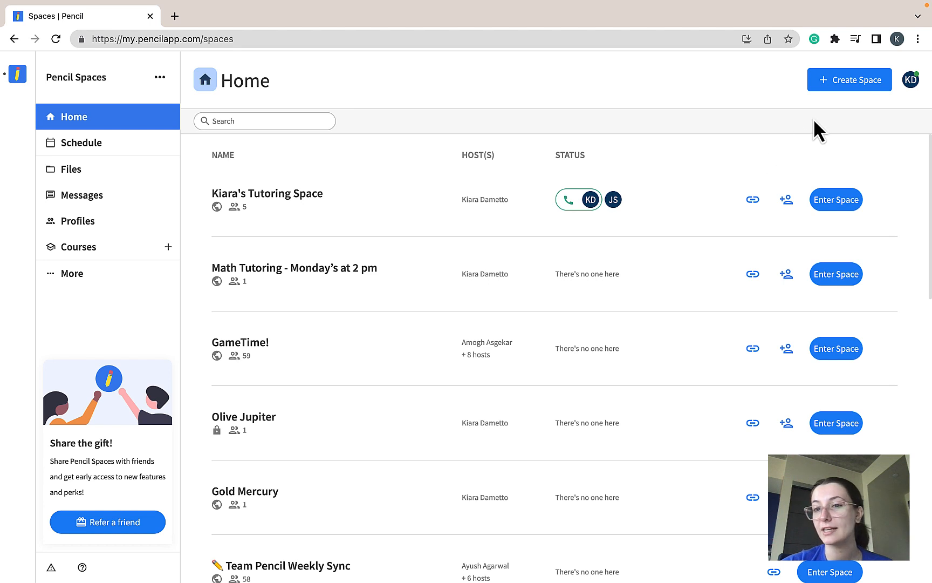
mouse_move(841, 95)
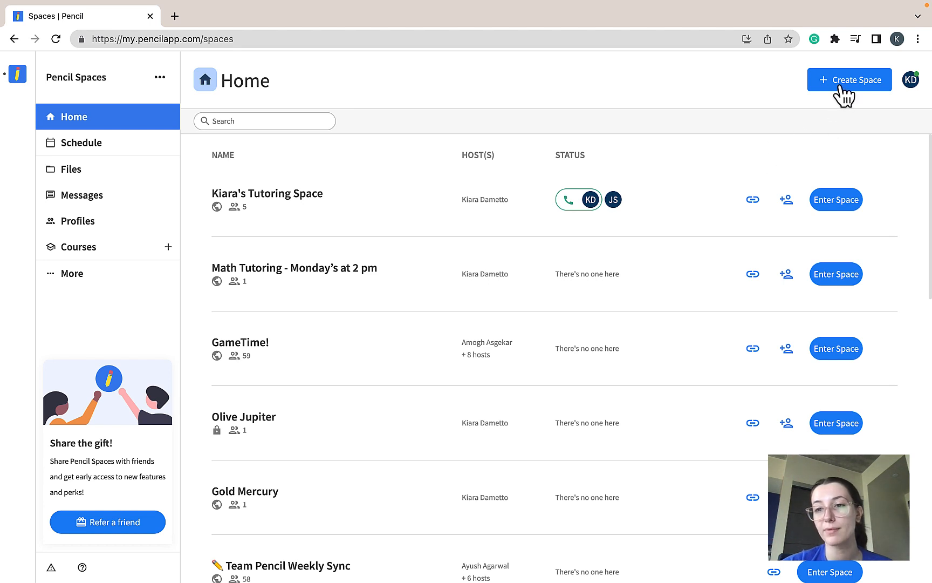
mouse_move(654, 113)
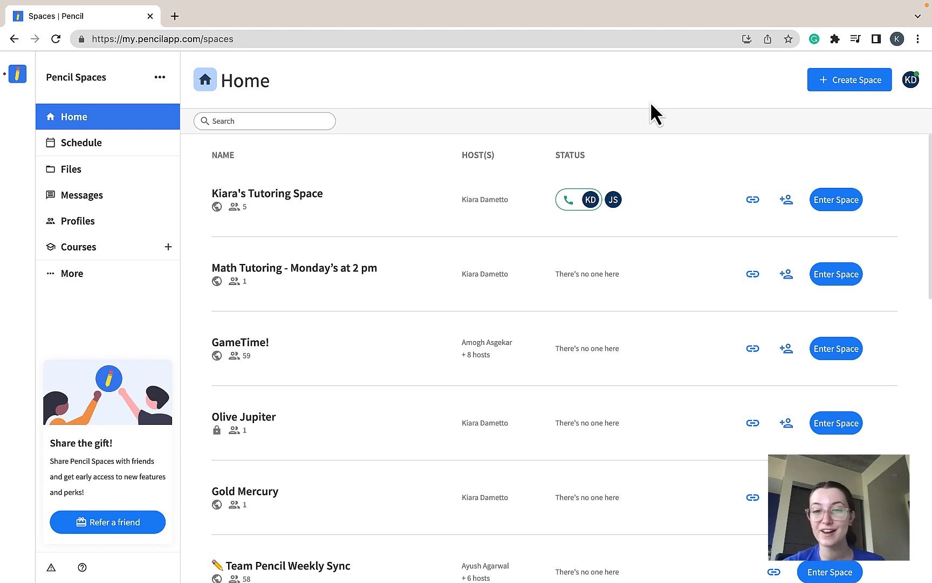
mouse_move(521, 164)
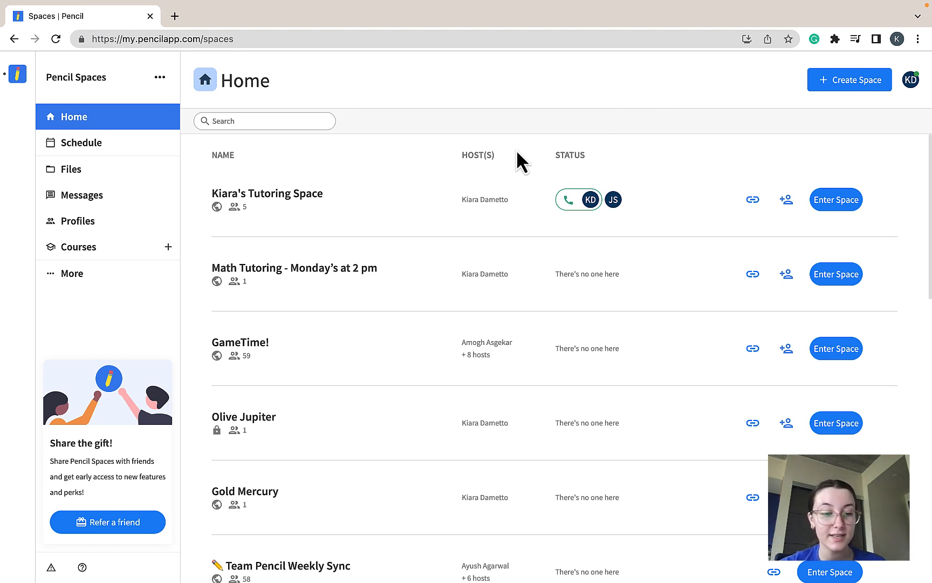
mouse_move(216, 430)
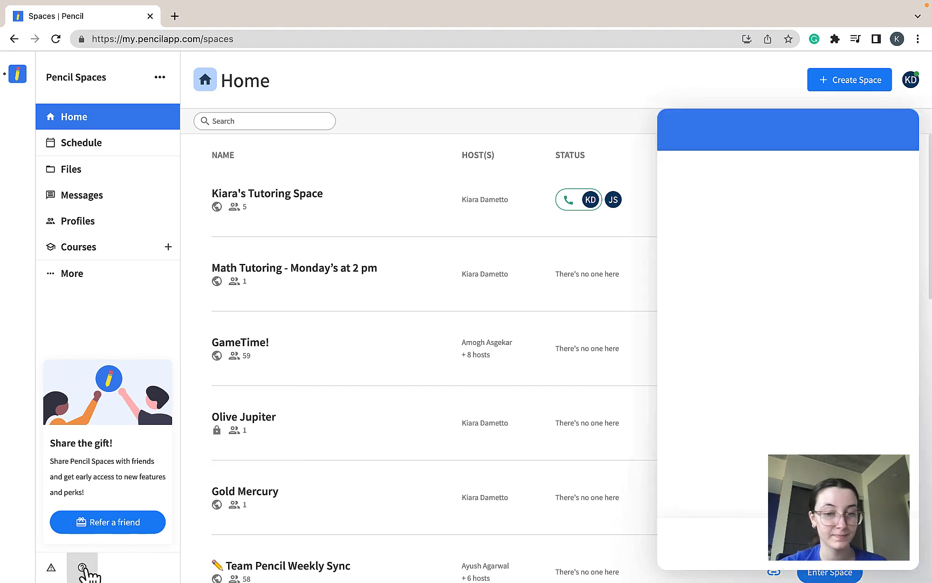
click(82, 564)
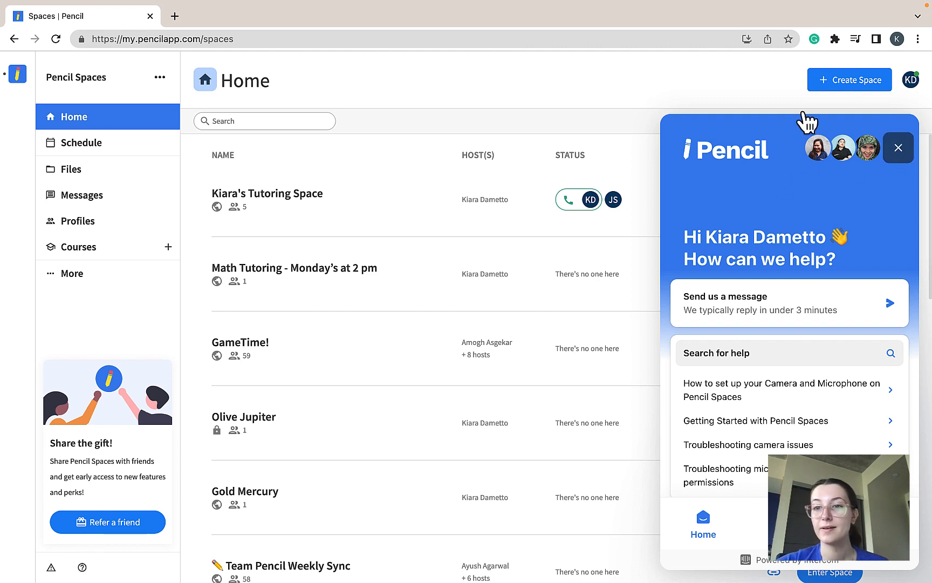
click(899, 148)
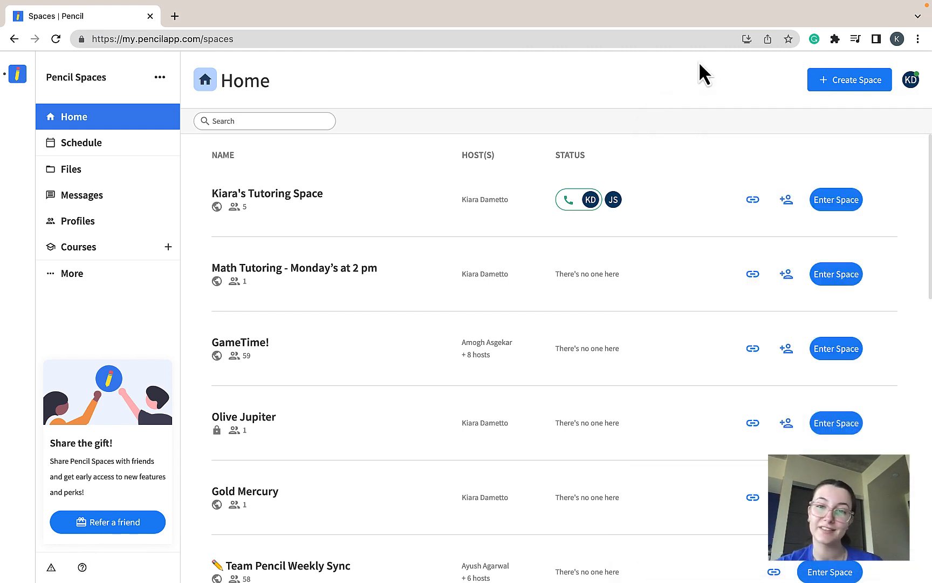